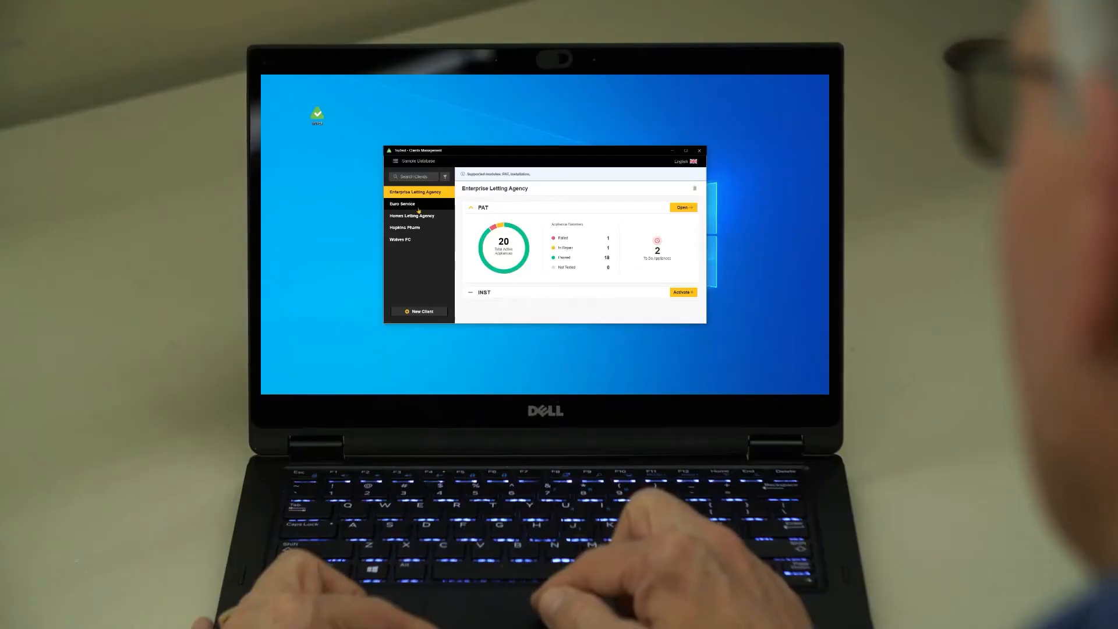
Select Euro Service to show its zero-appliance PAT overview and load its PAT module
{"action": "left_click", "coordinate": [402, 203]}
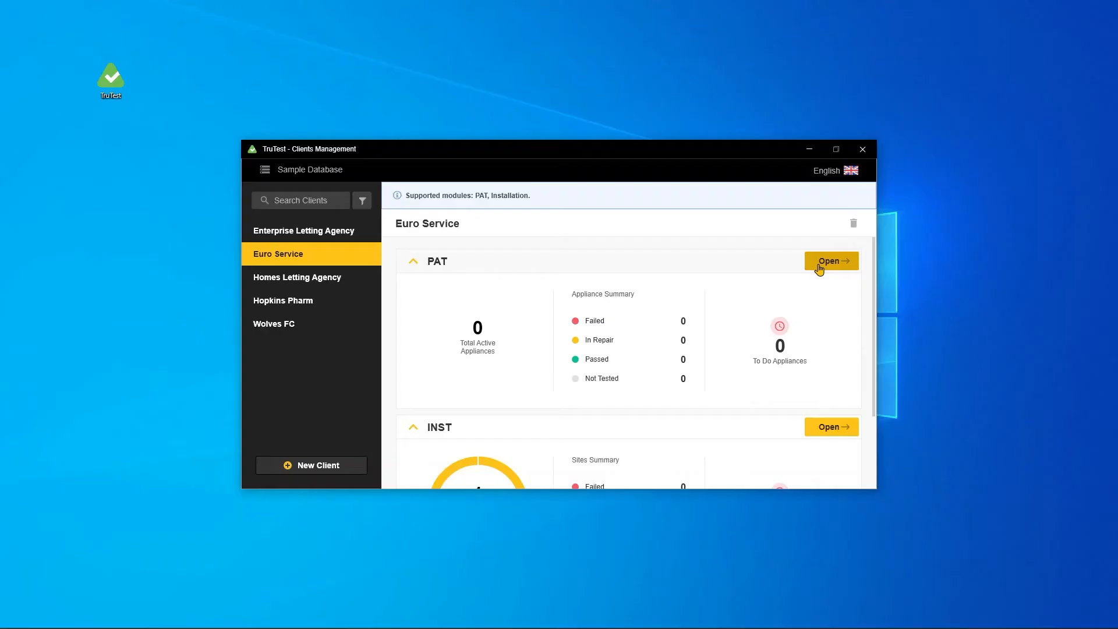
{"action": "left_click", "coordinate": [831, 261]}
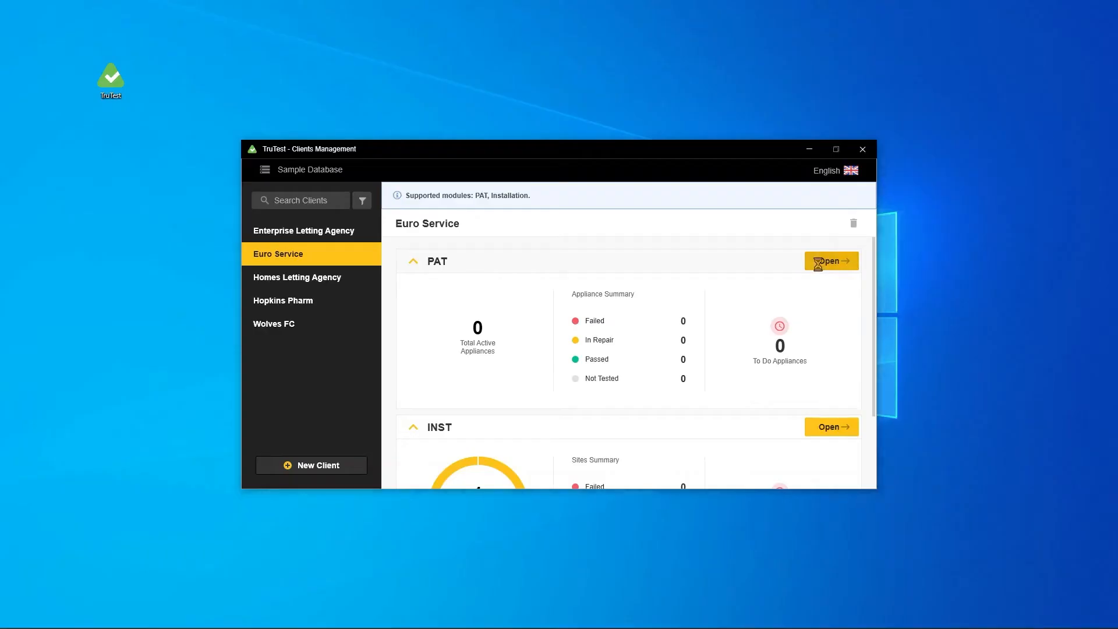
Add a Norwich Branch site with an Office location under Euro Service
{"action": "left_click", "coordinate": [830, 261]}
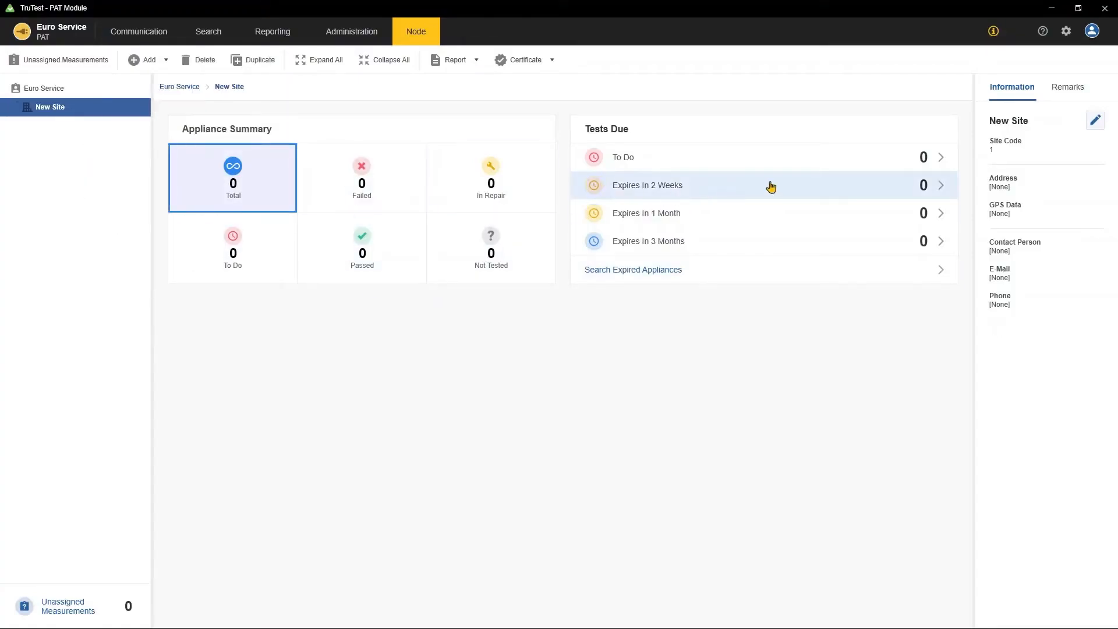
{"action": "left_click", "coordinate": [1095, 120]}
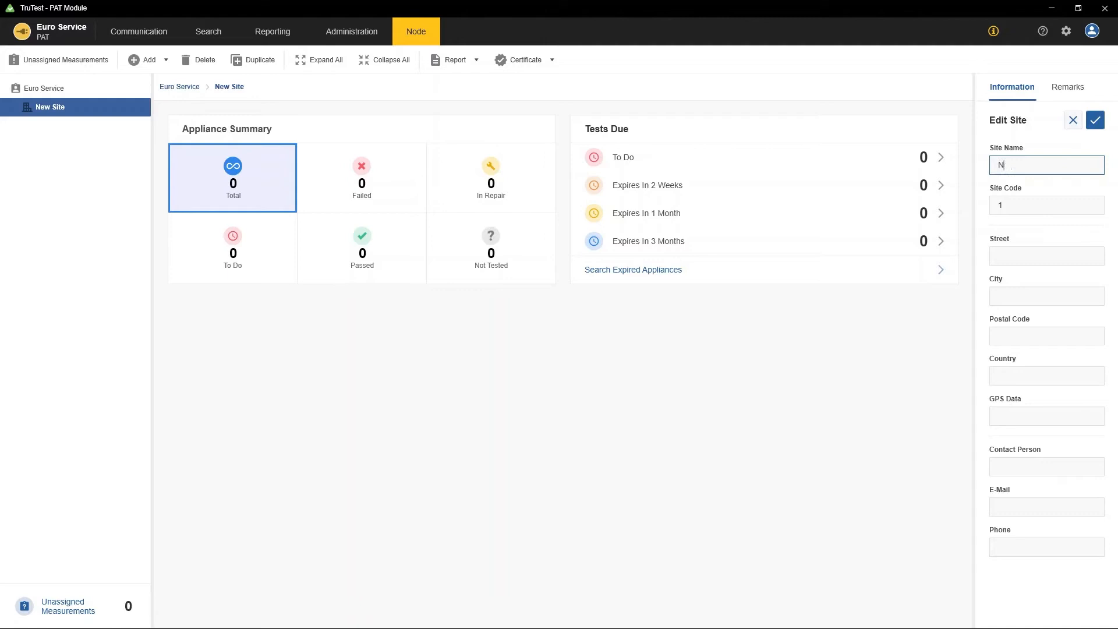
{"action": "type", "text": "orwich Branch"}
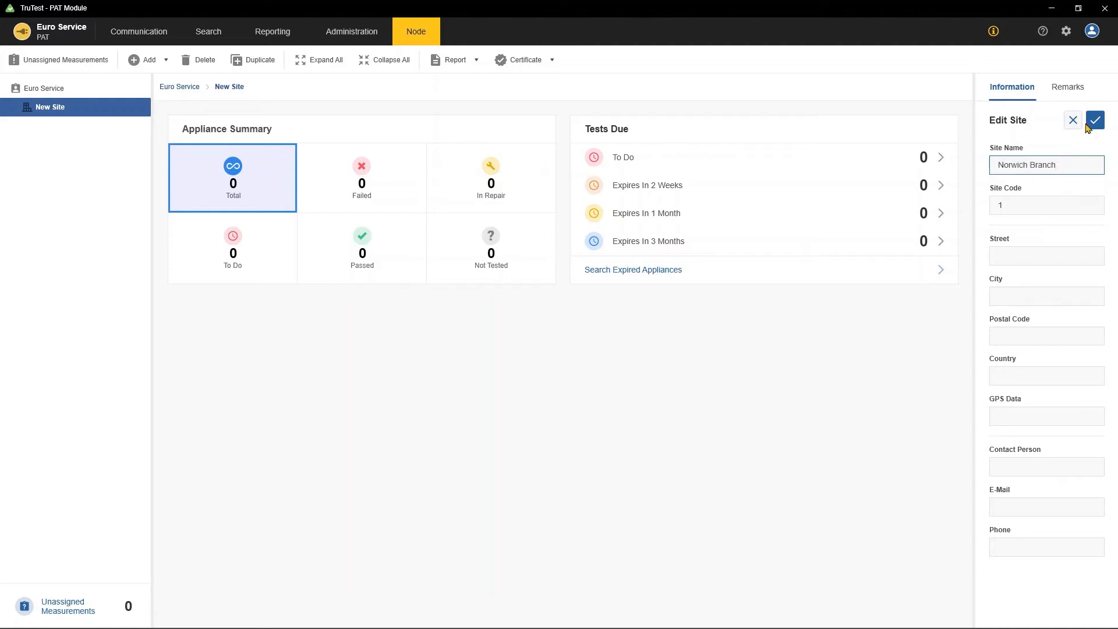
{"action": "left_click", "coordinate": [1095, 120]}
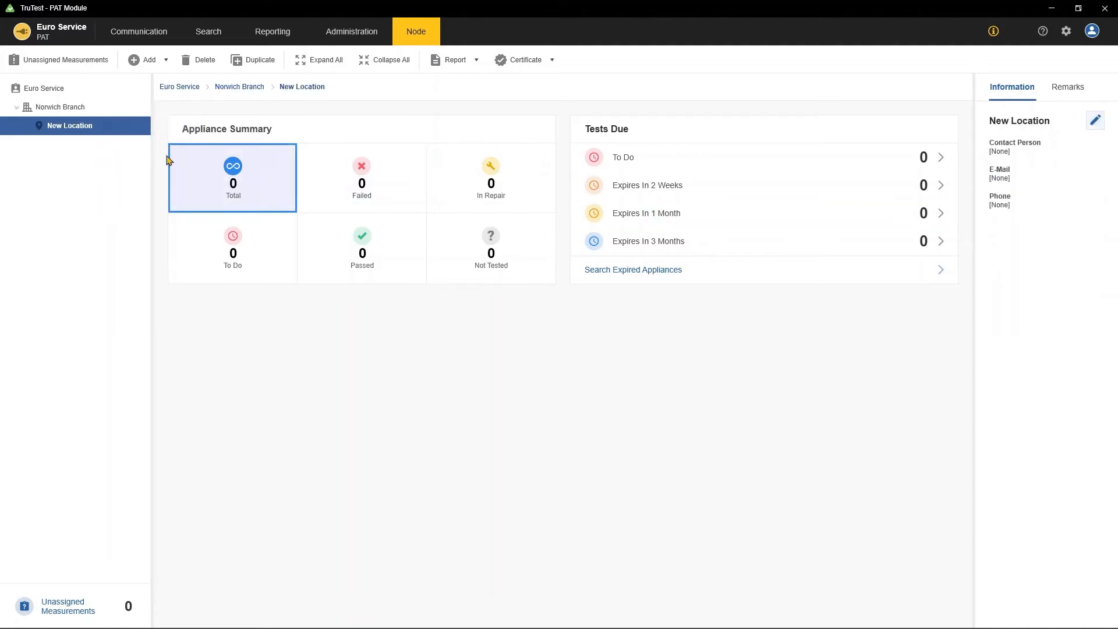
{"action": "left_click", "coordinate": [1096, 120]}
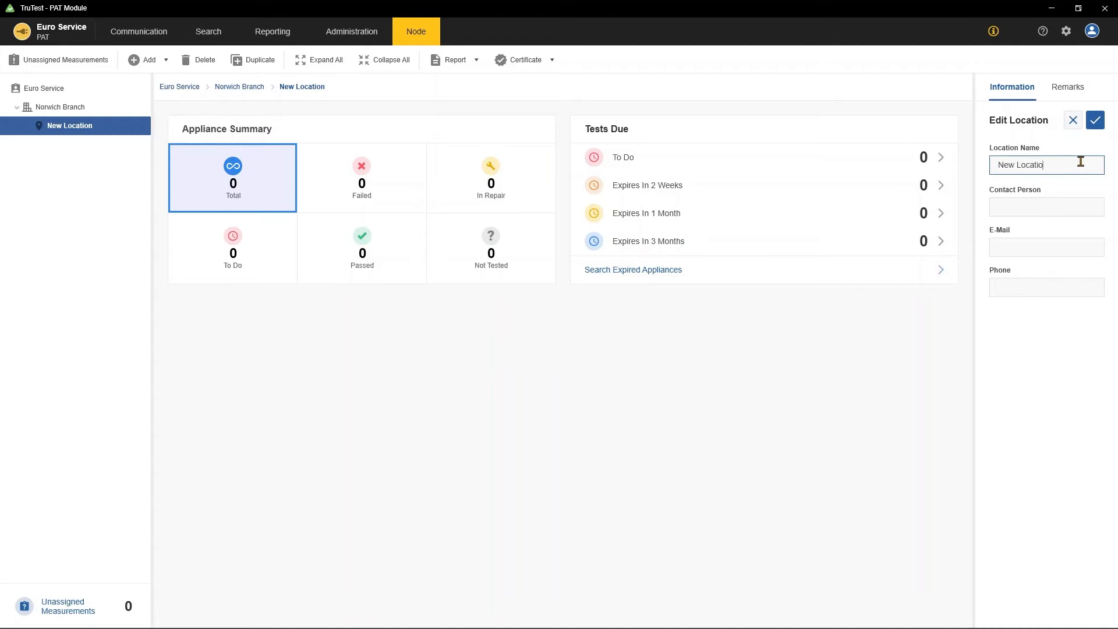
{"action": "left_click", "coordinate": [139, 31]}
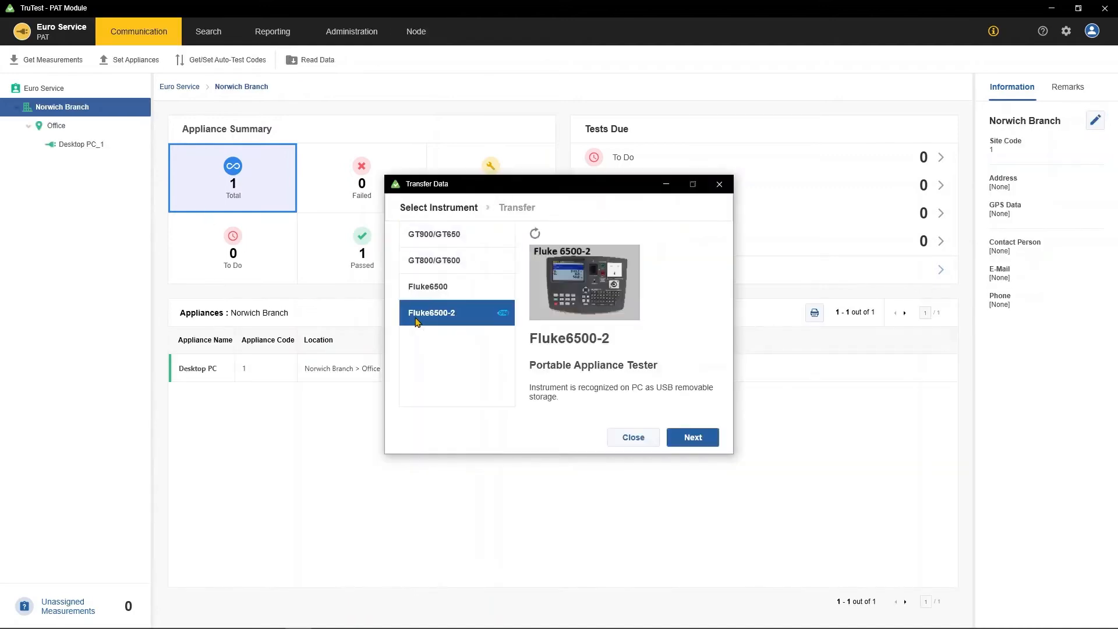
Transfer Fluke6500-2 data, view the four-page verification certificate full screen, then close it
{"action": "left_click", "coordinate": [691, 437]}
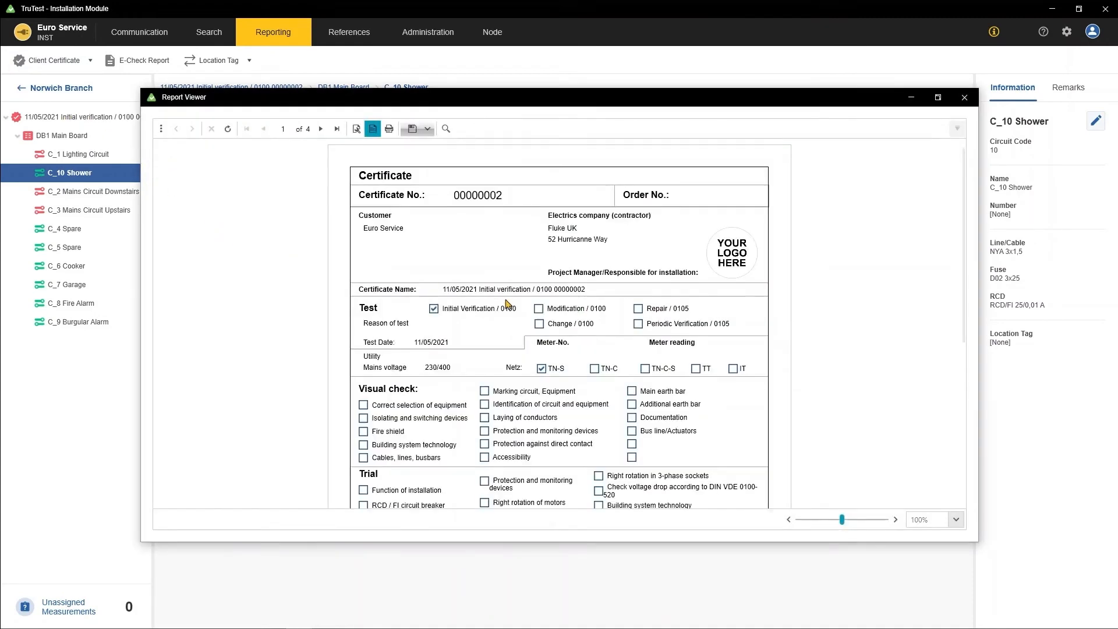
{"action": "scroll", "scroll_direction": "down", "scroll_amount": 3}
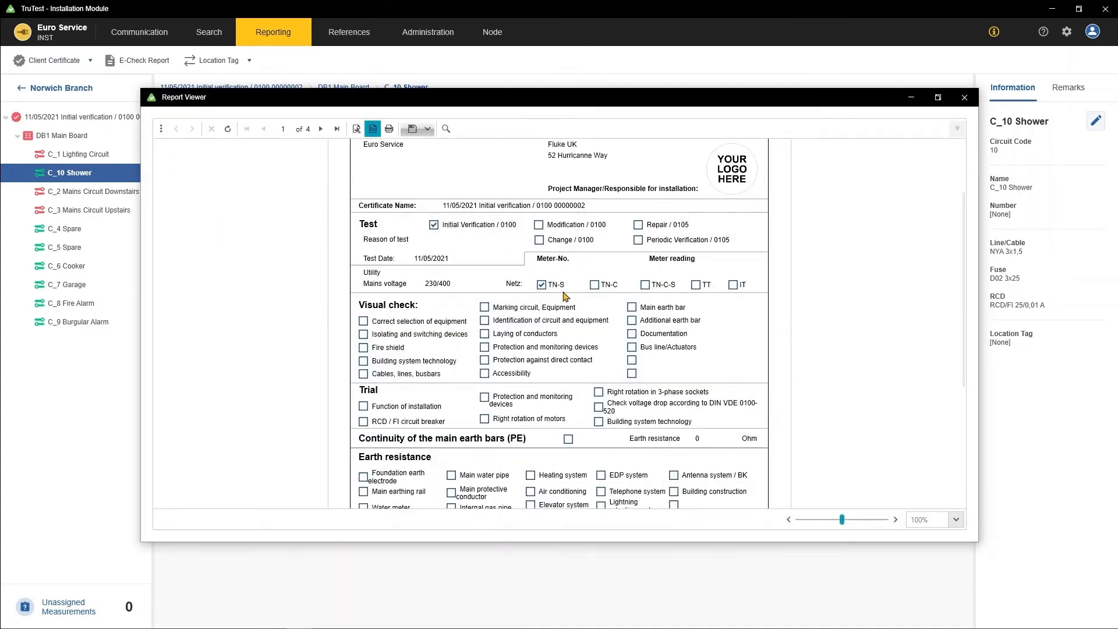
{"action": "left_click", "coordinate": [937, 97]}
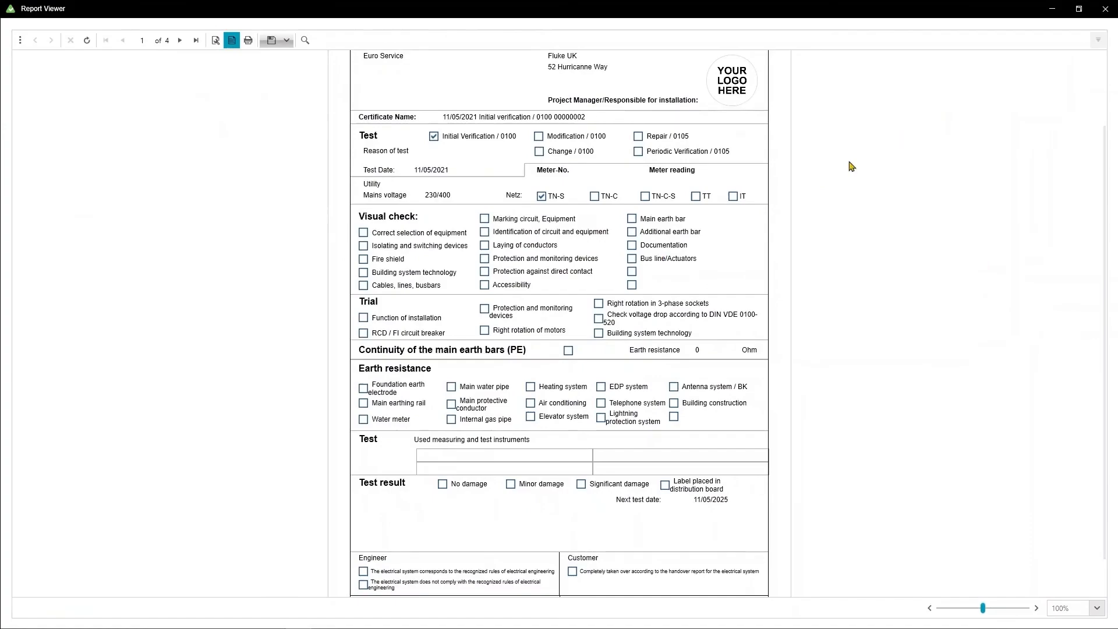
{"action": "left_click", "coordinate": [1104, 8]}
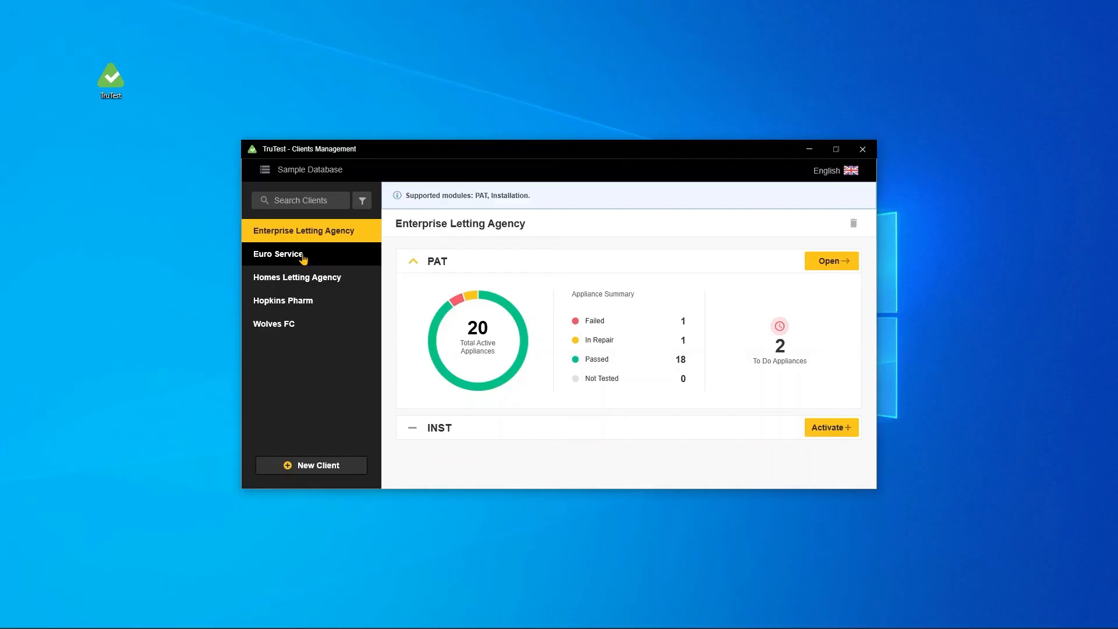
Reselect Euro Service, showing zero PAT appliances, and load its PAT module
{"action": "left_click", "coordinate": [278, 254]}
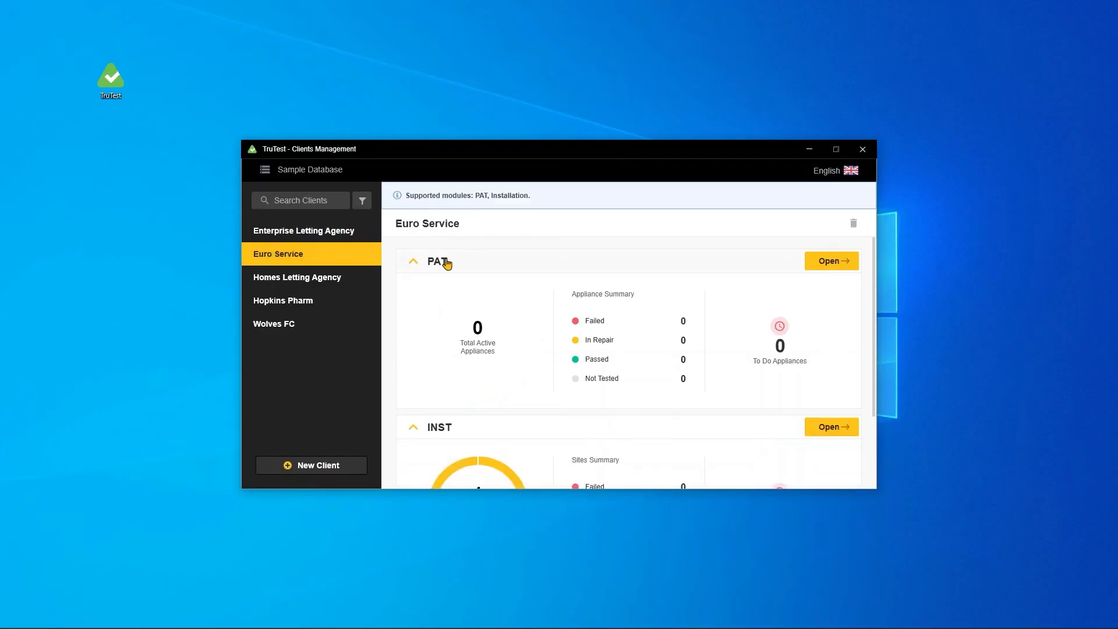
{"action": "left_click", "coordinate": [831, 260]}
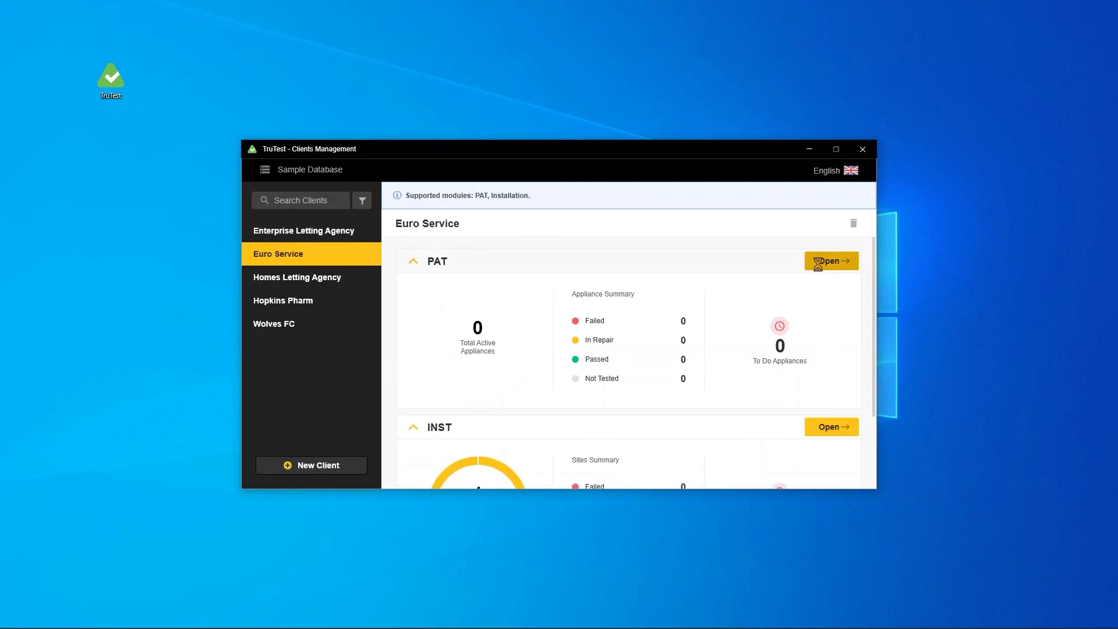